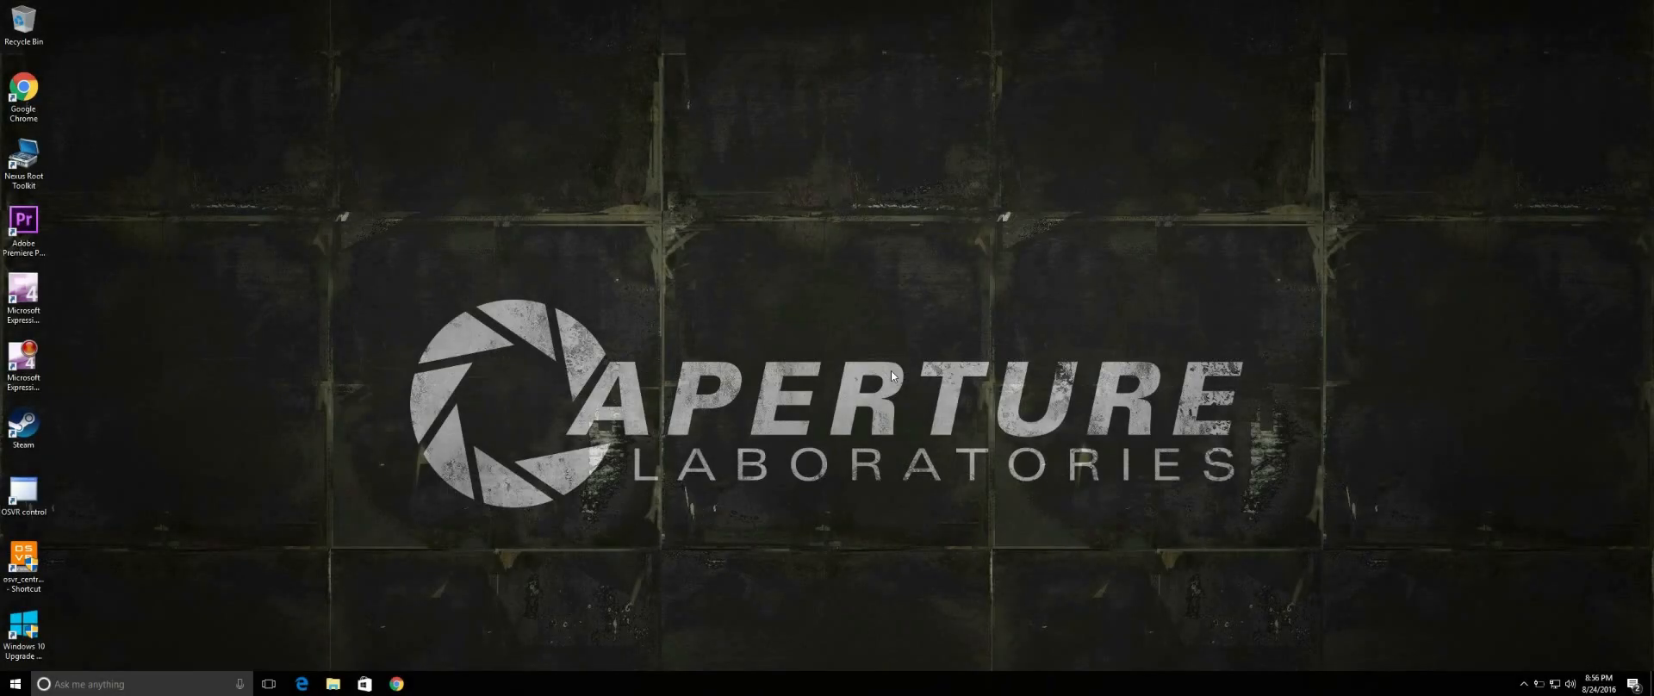
mouse_move(581, 316)
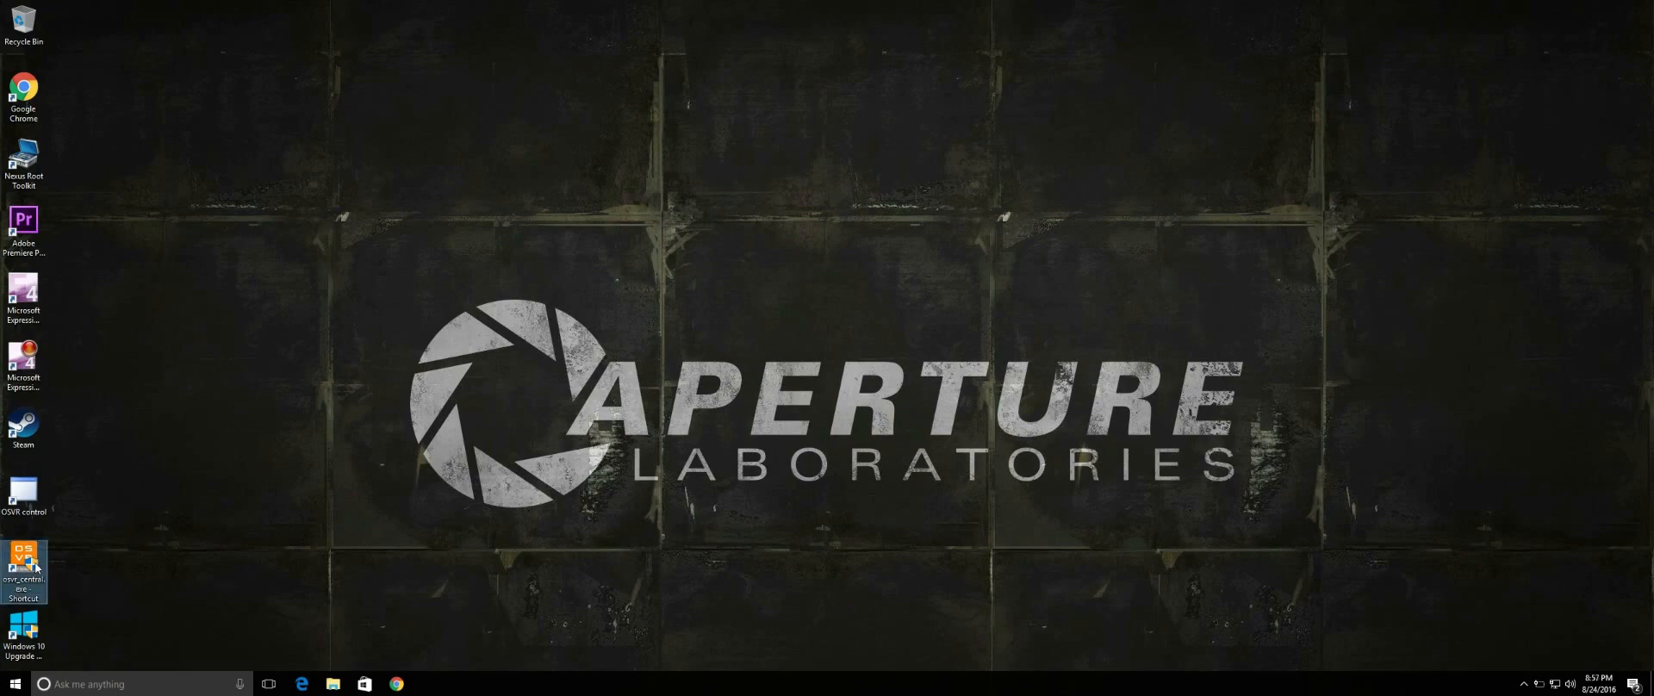
- Launch OSVR Central from its desktop shortcut
double_click(23, 567)
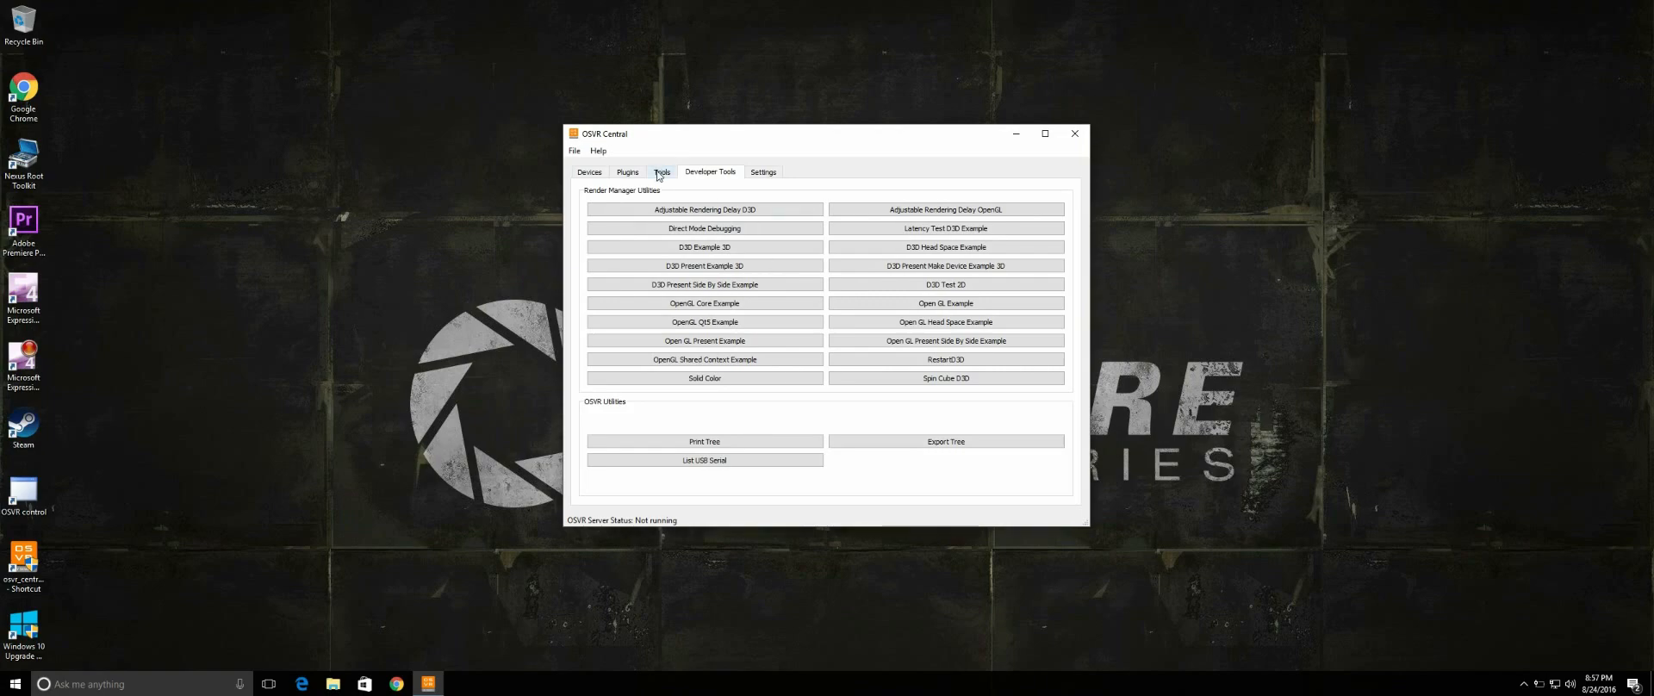
- Start the OSVR server from the Tools tab so it reports Running
click(746, 241)
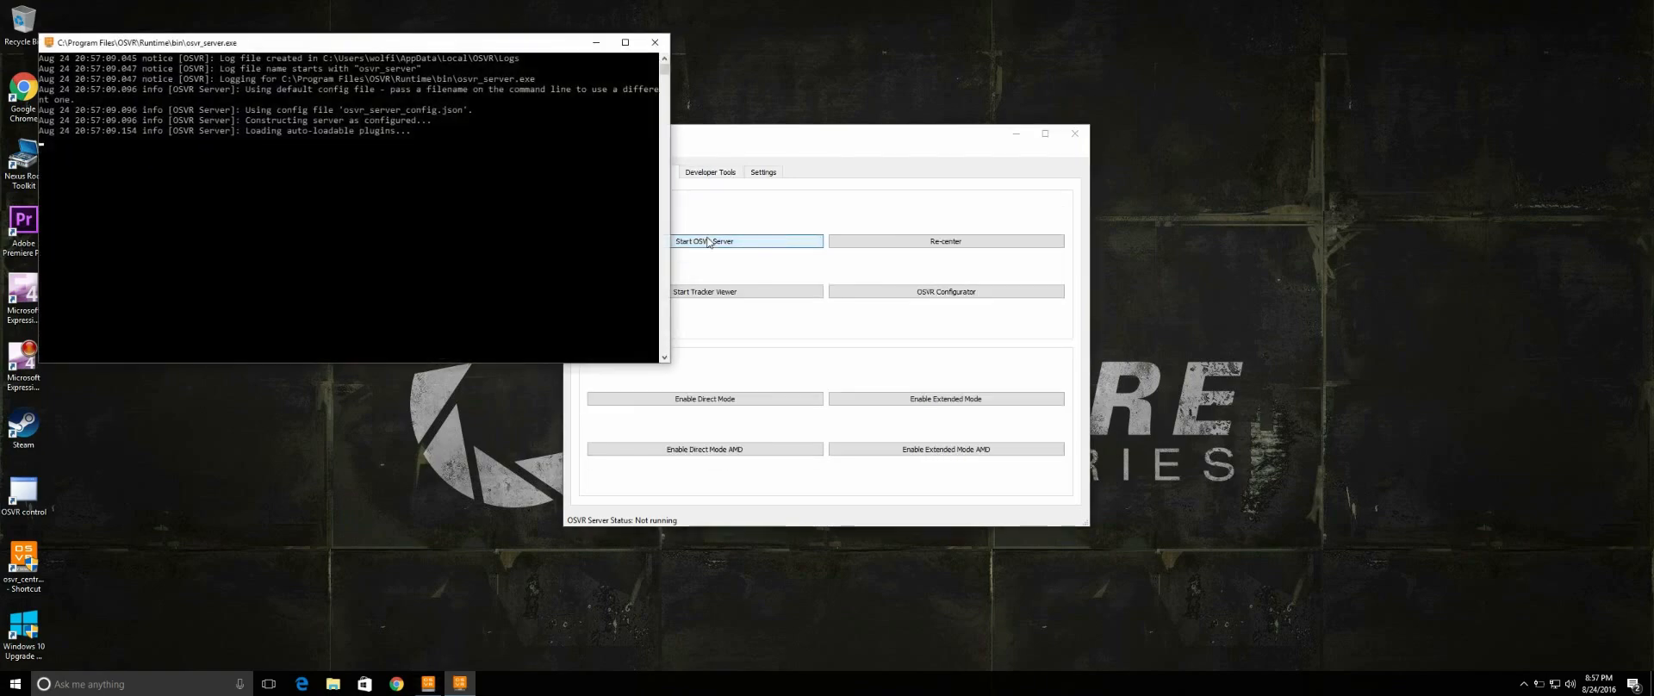
click(746, 241)
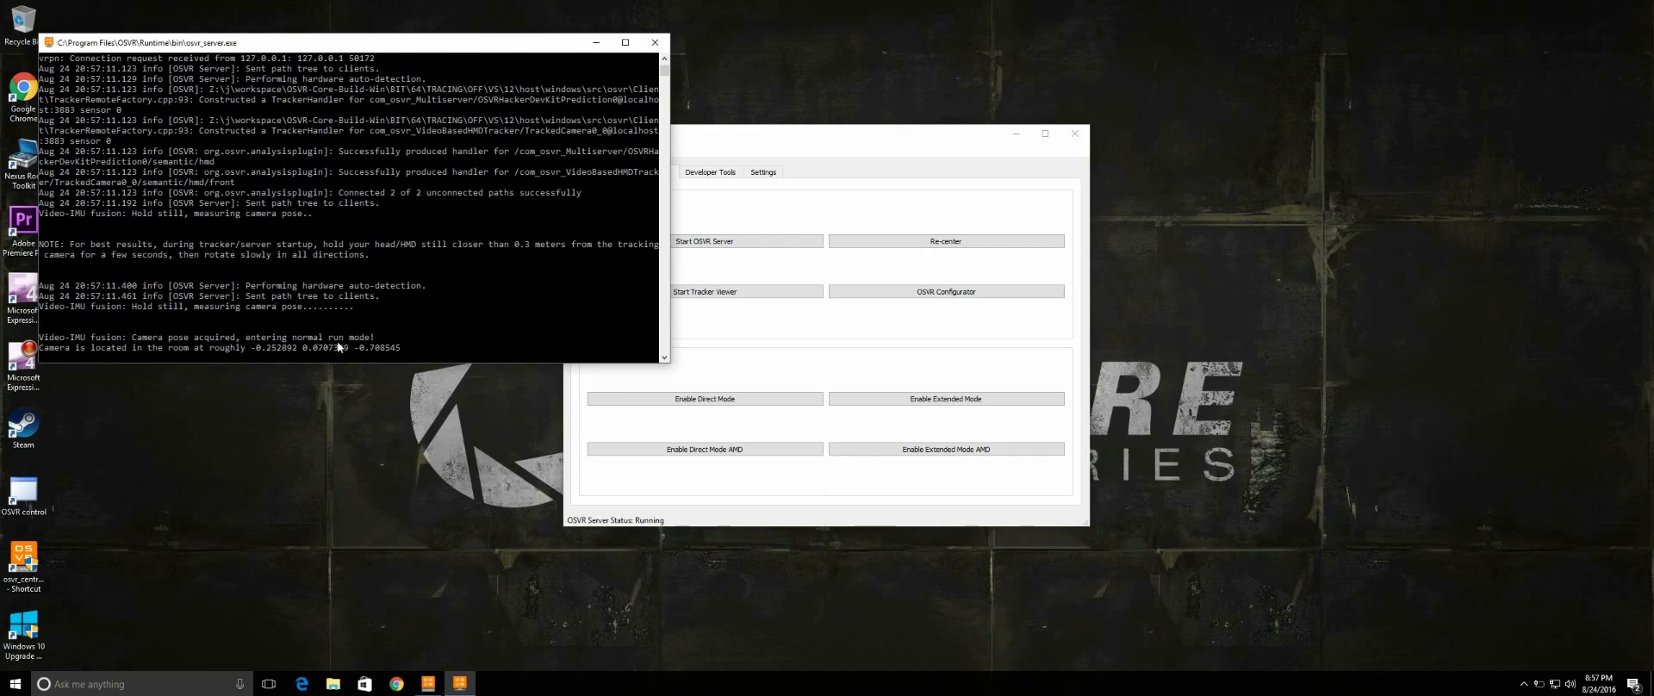
mouse_move(586, 57)
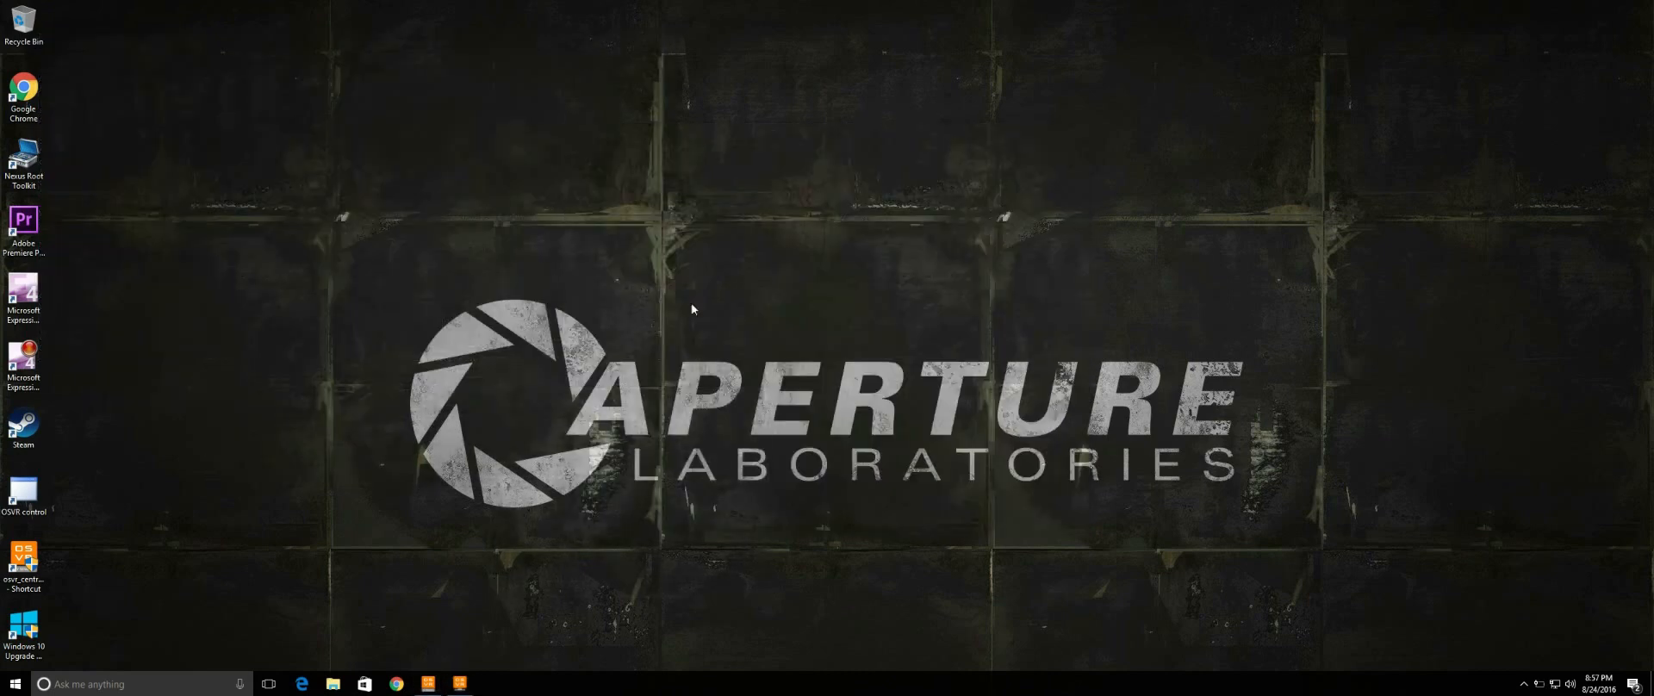
mouse_move(83, 580)
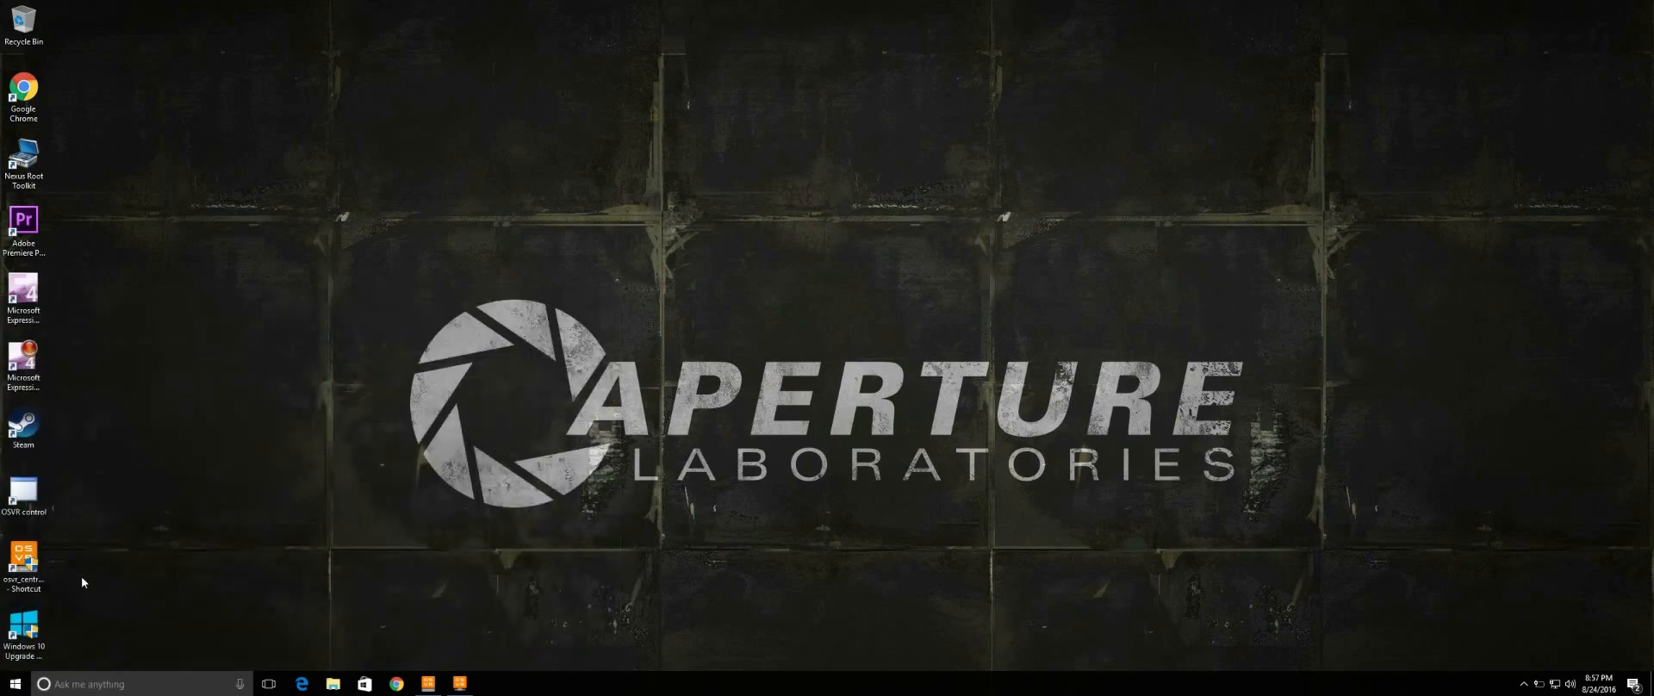
- Launch Steam from its desktop icon
click(22, 492)
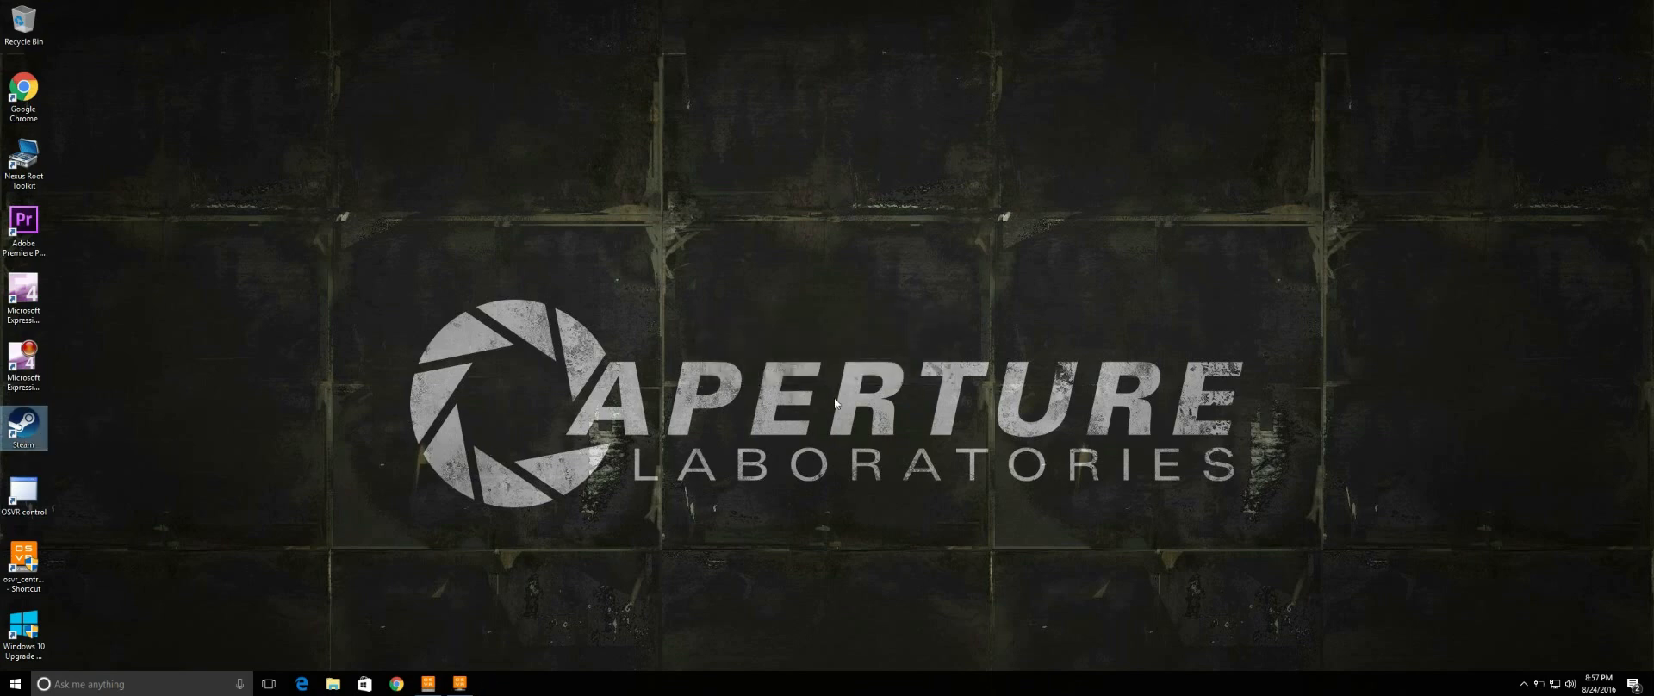
double_click(23, 427)
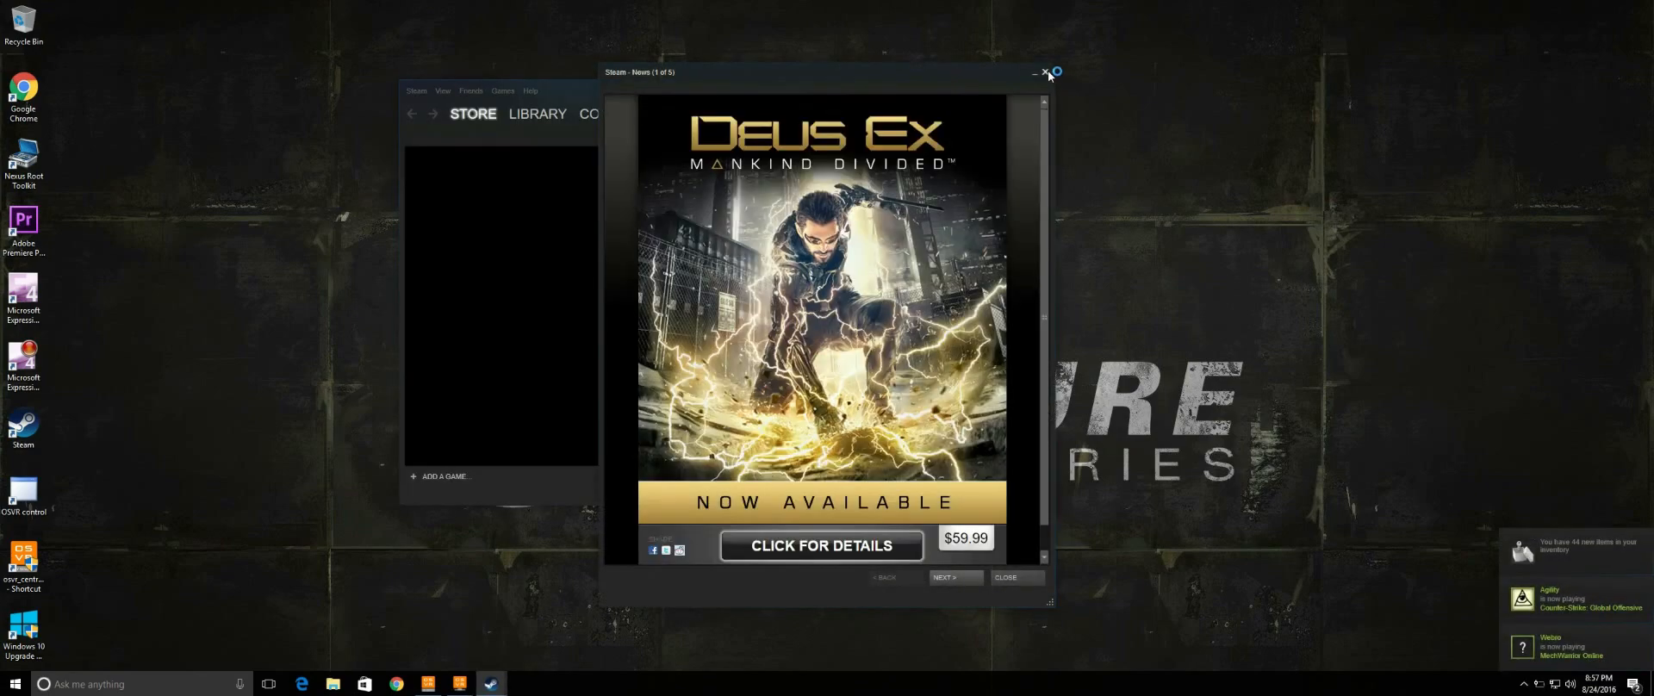
- Dismiss the Steam News popup, leaving the store page
click(1045, 72)
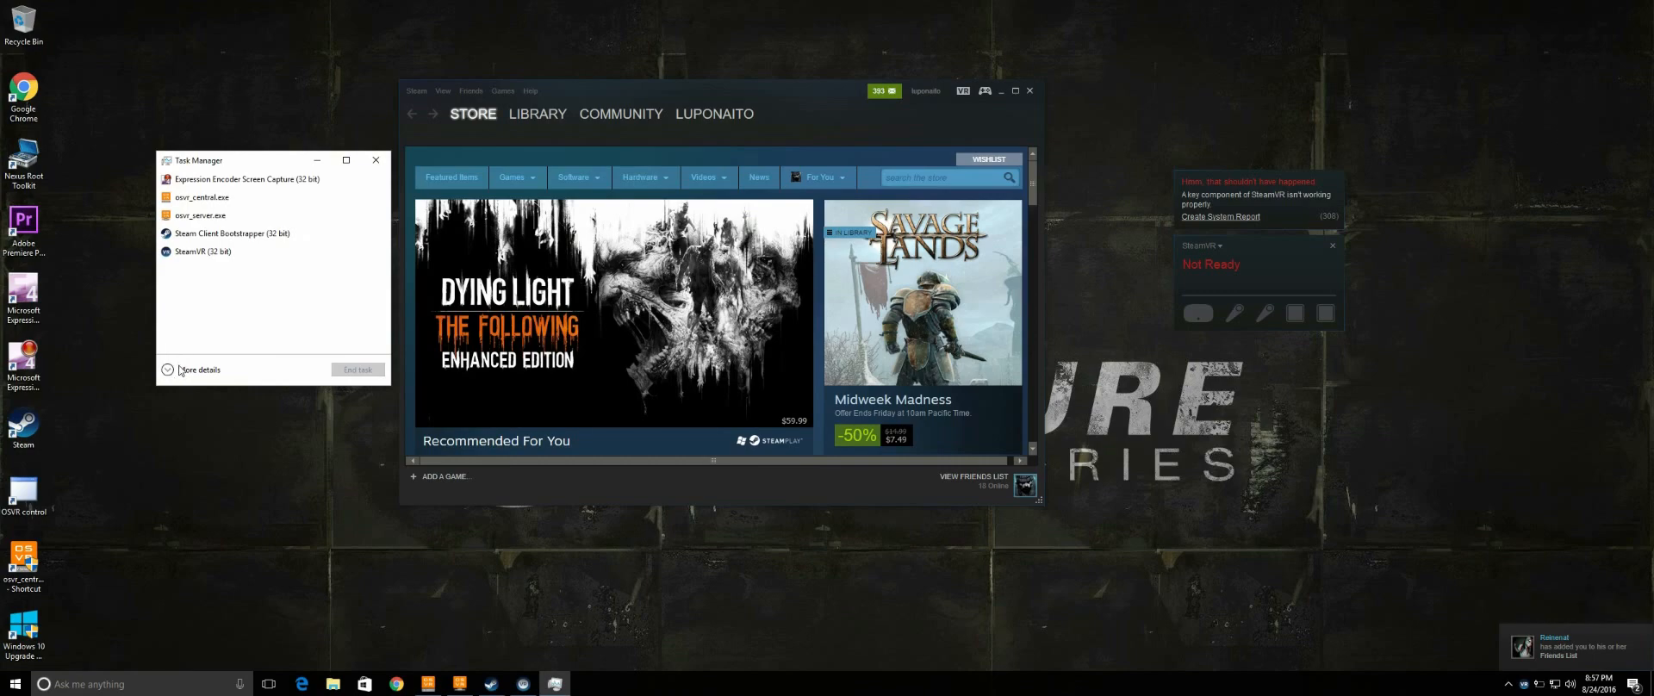
- Expand Task Manager details and end the VR Server background process
click(198, 368)
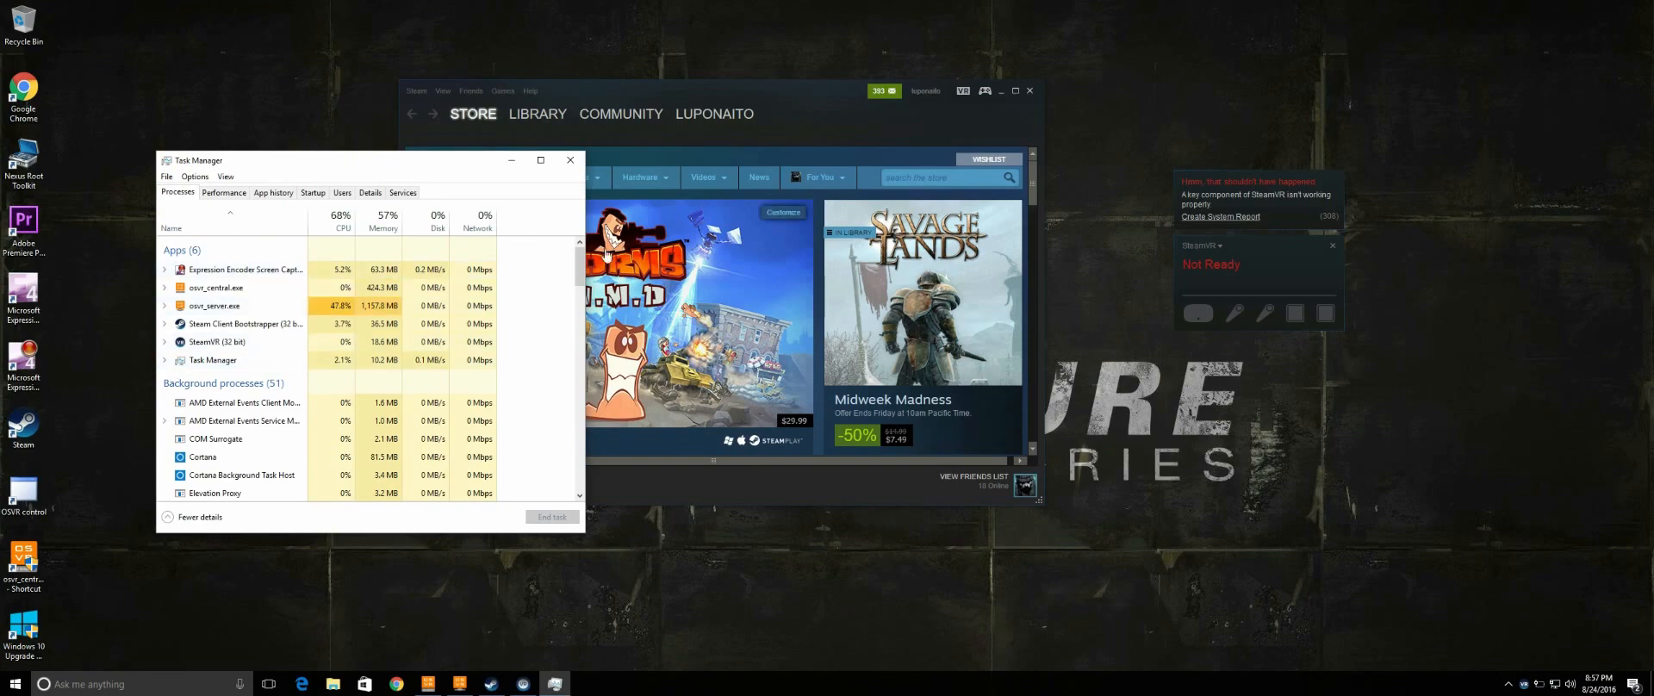
scroll(down, 3)
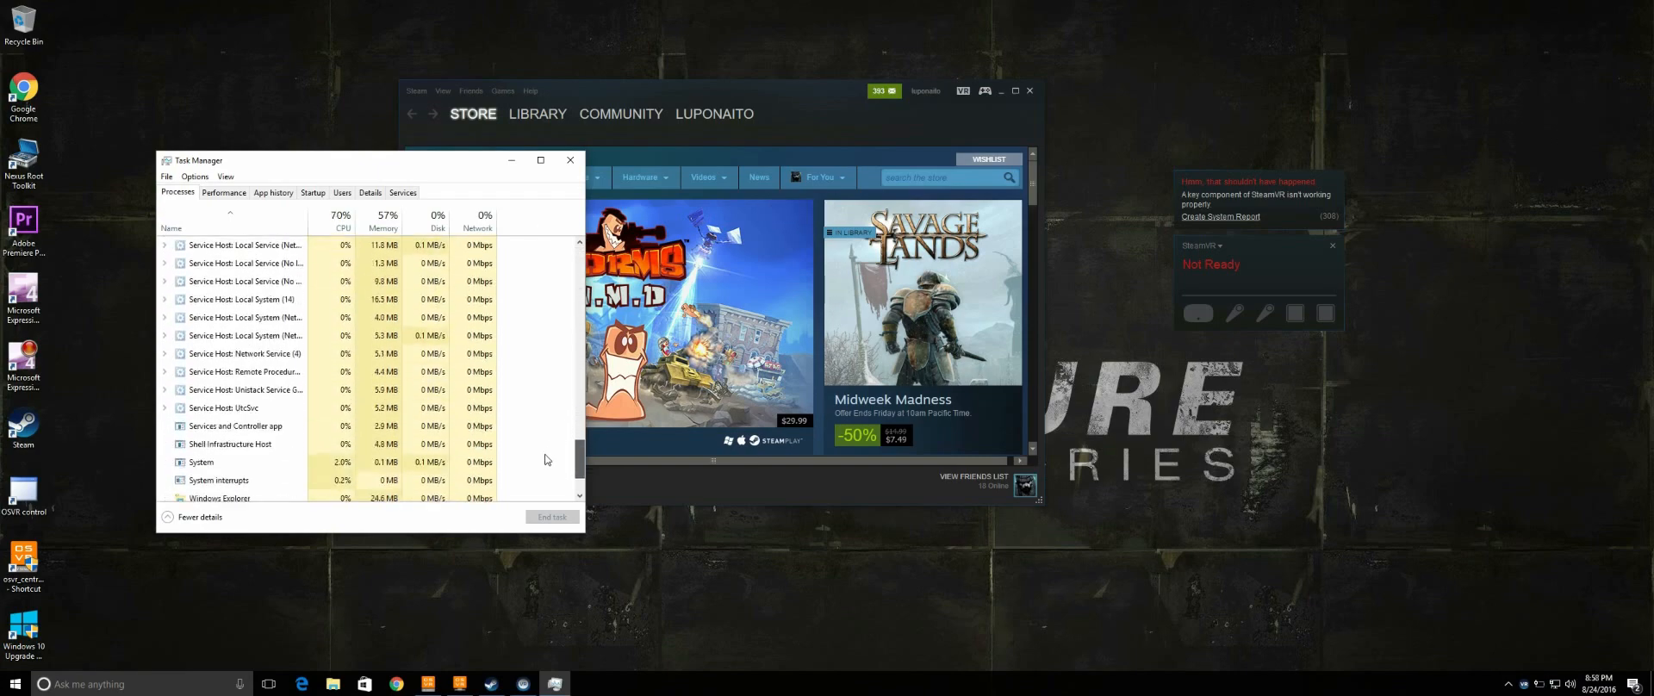
scroll(down, 3)
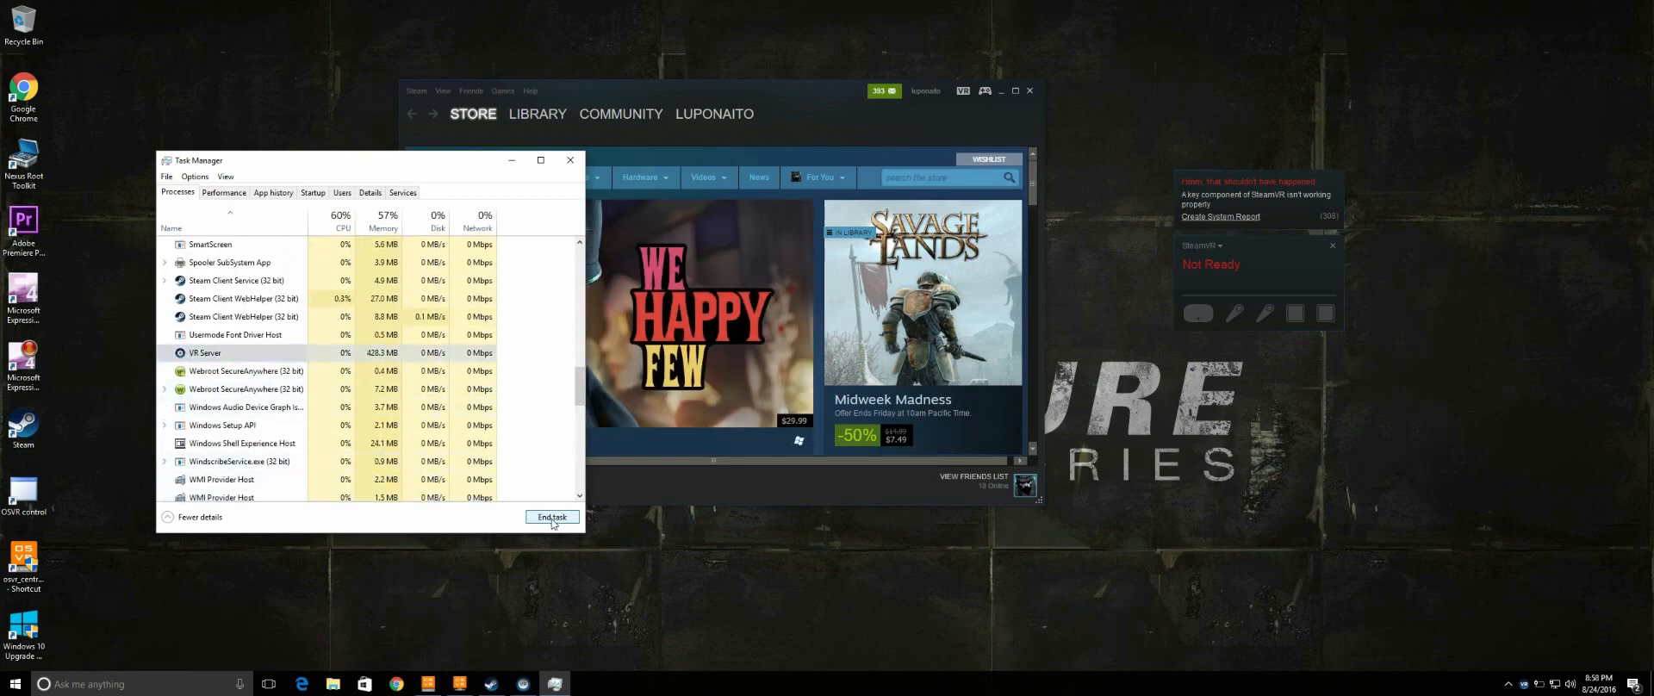
click(551, 517)
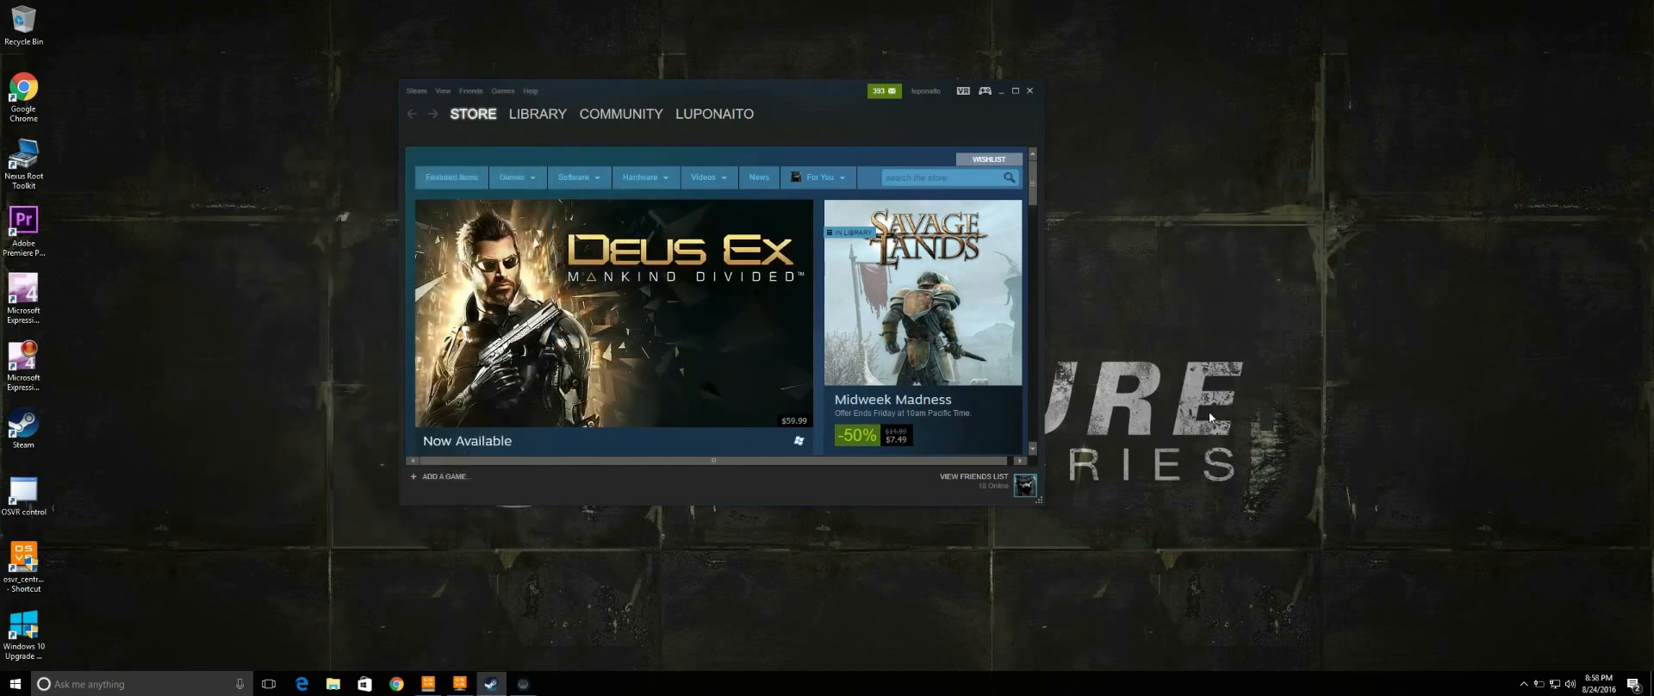
- Relaunch SteamVR, accept the crash-retry warning, and reach Ready status
click(961, 91)
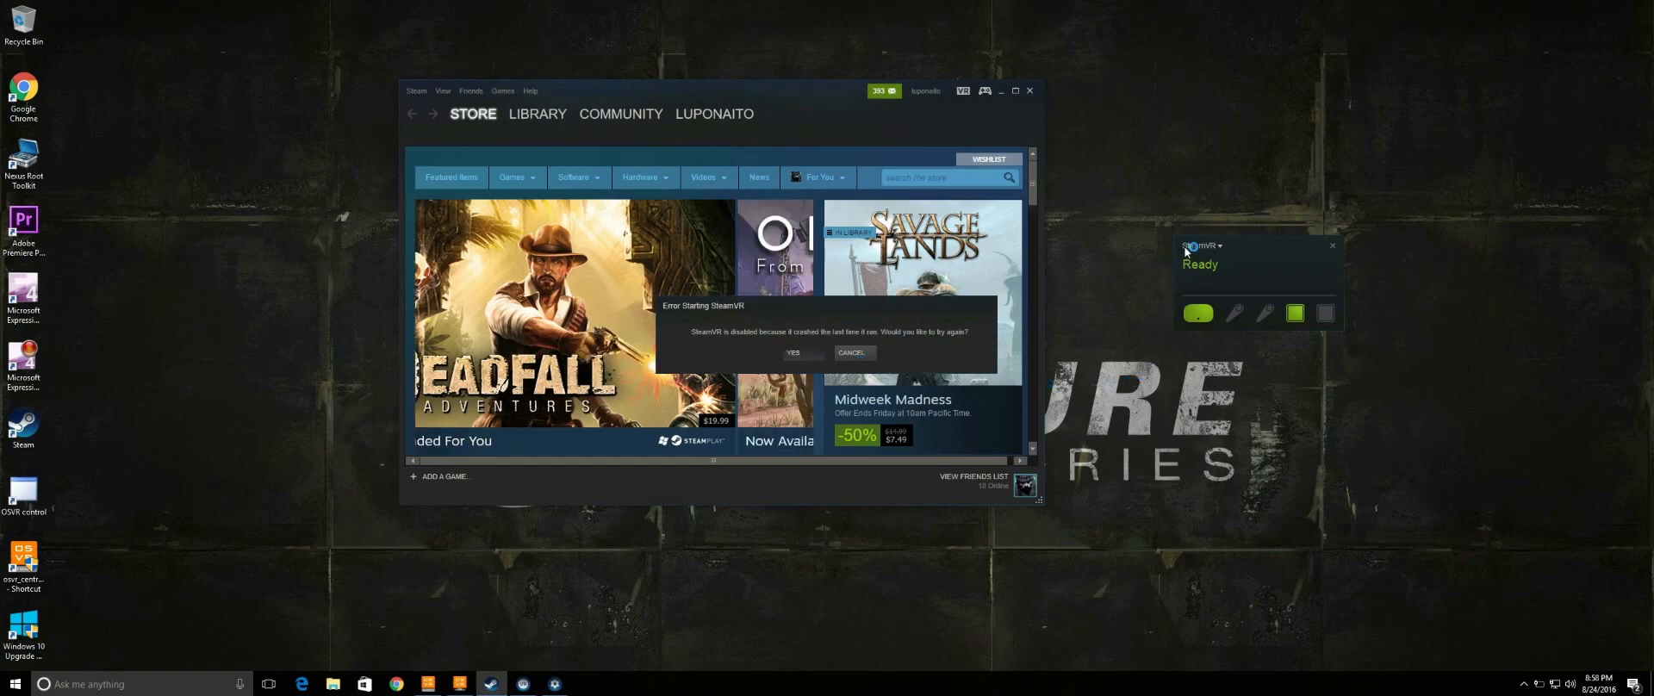
click(851, 351)
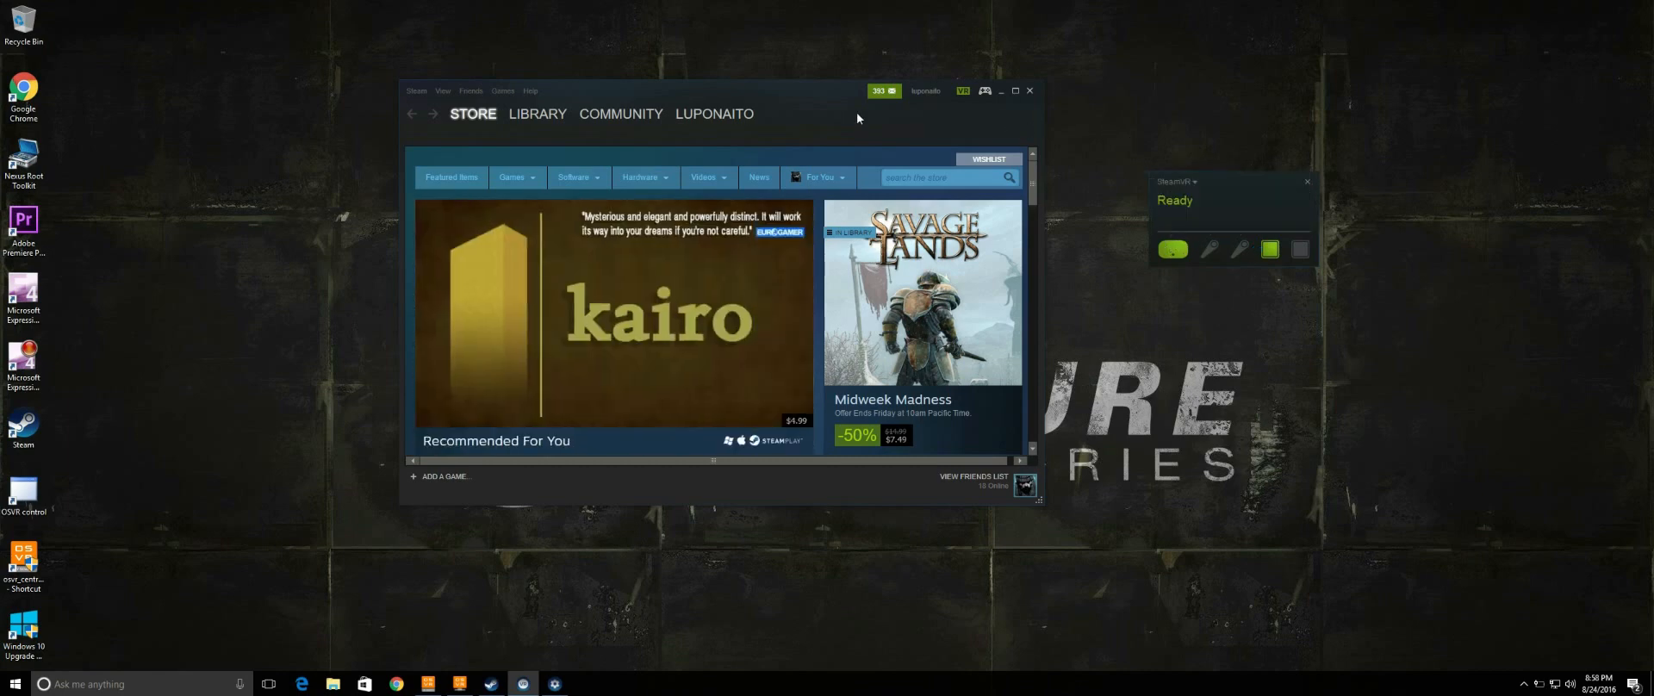
click(537, 113)
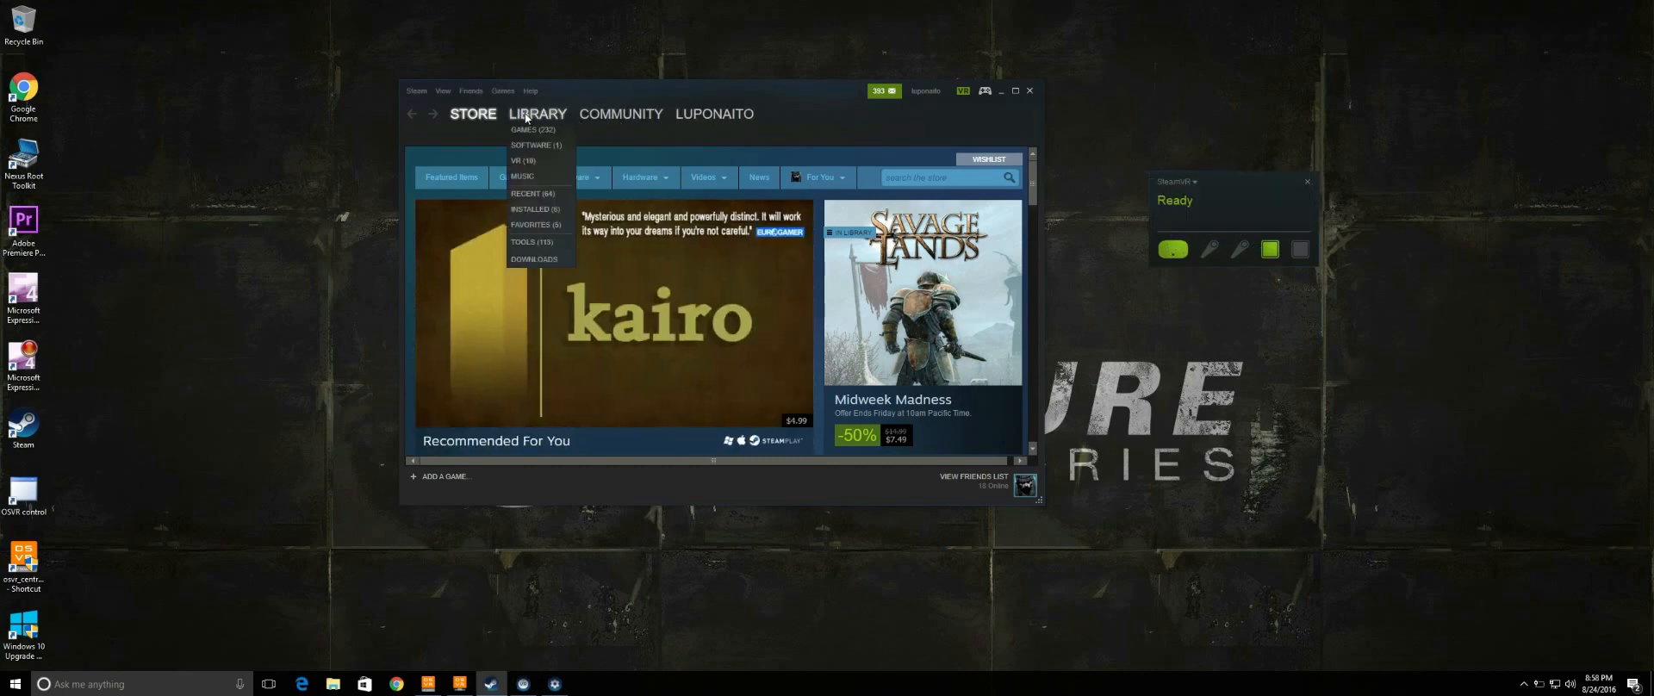